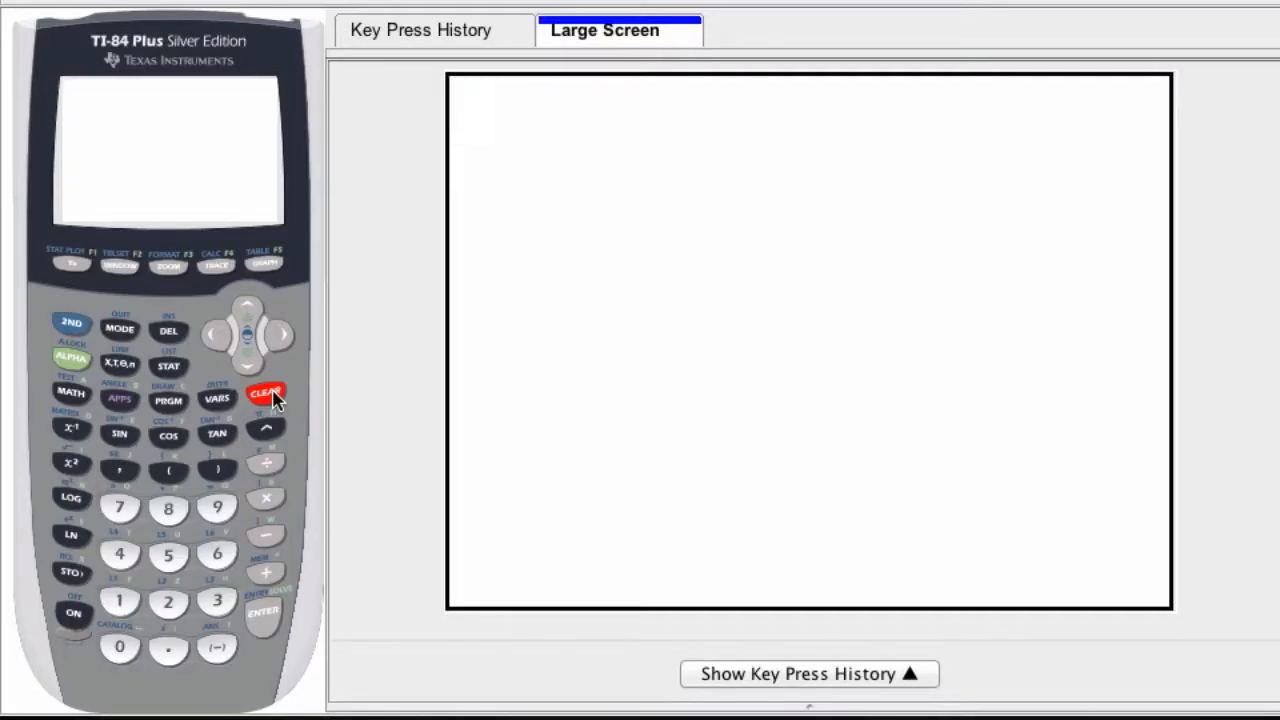
Step: Clear the home screen and key in the expression 2*10^4
{"action": "left_click", "coordinate": [264, 390]}
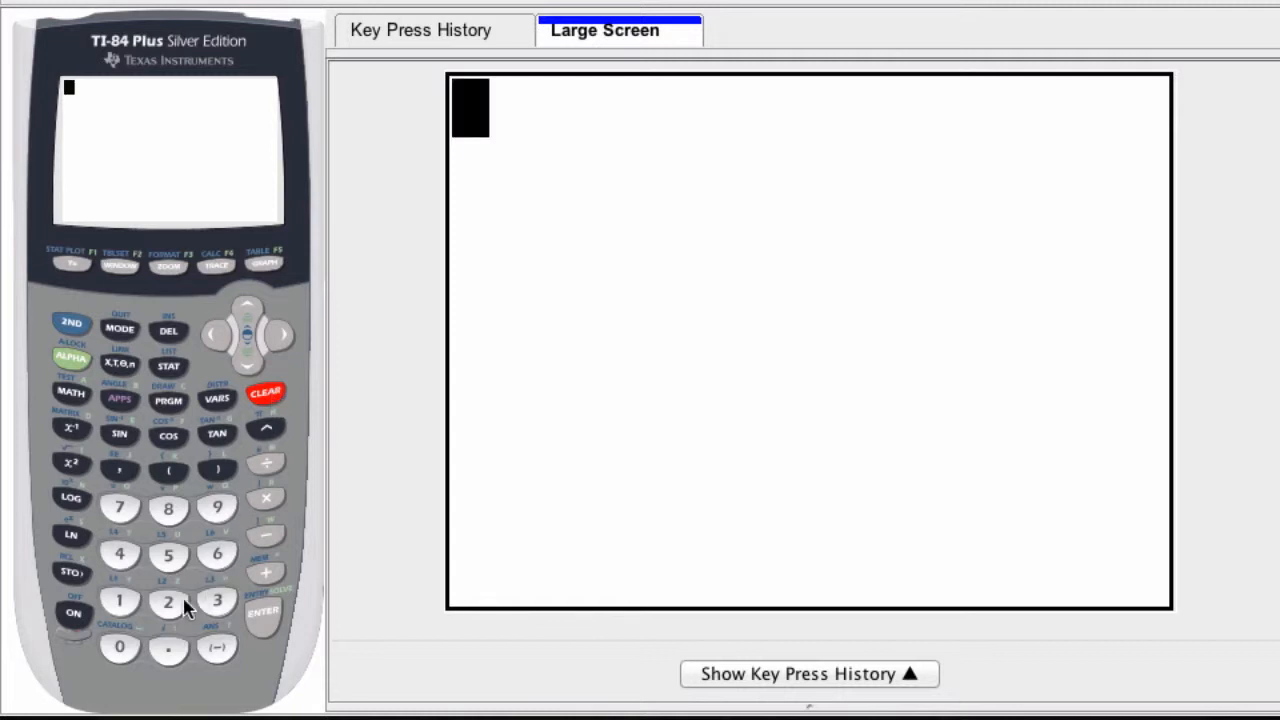
{"action": "left_click", "coordinate": [168, 600]}
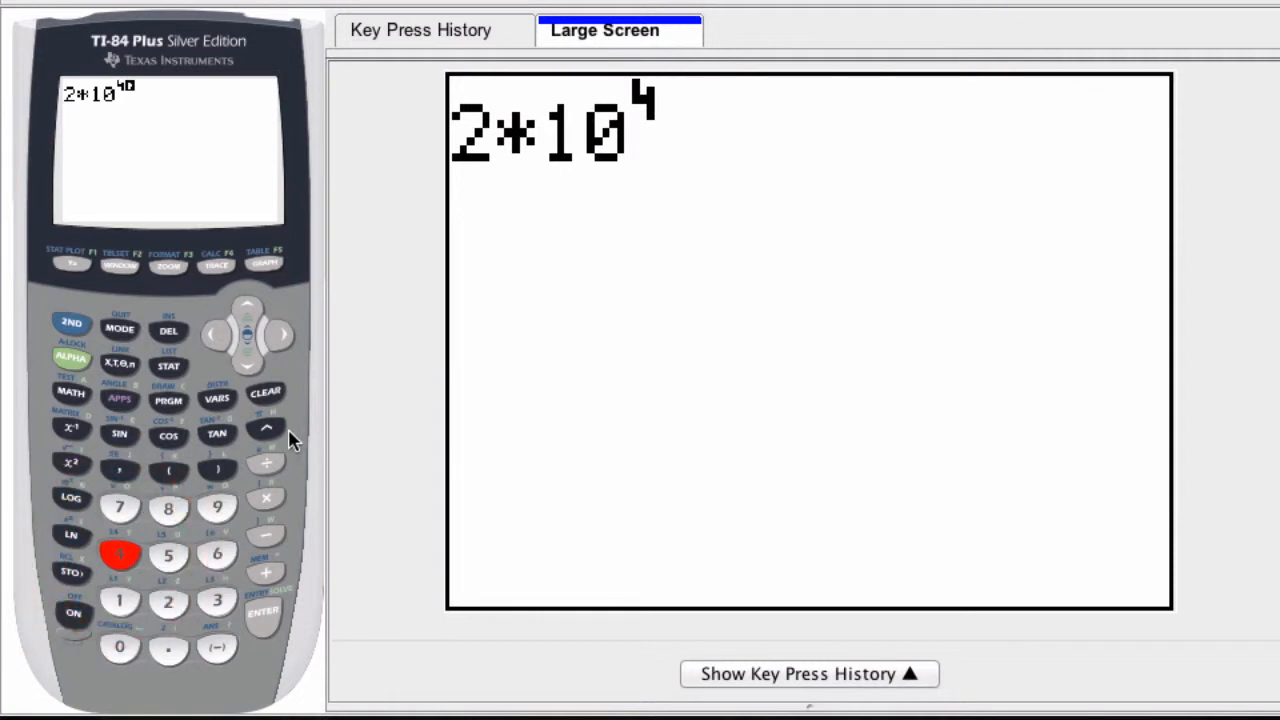
{"action": "mouse_move", "coordinate": [540, 136]}
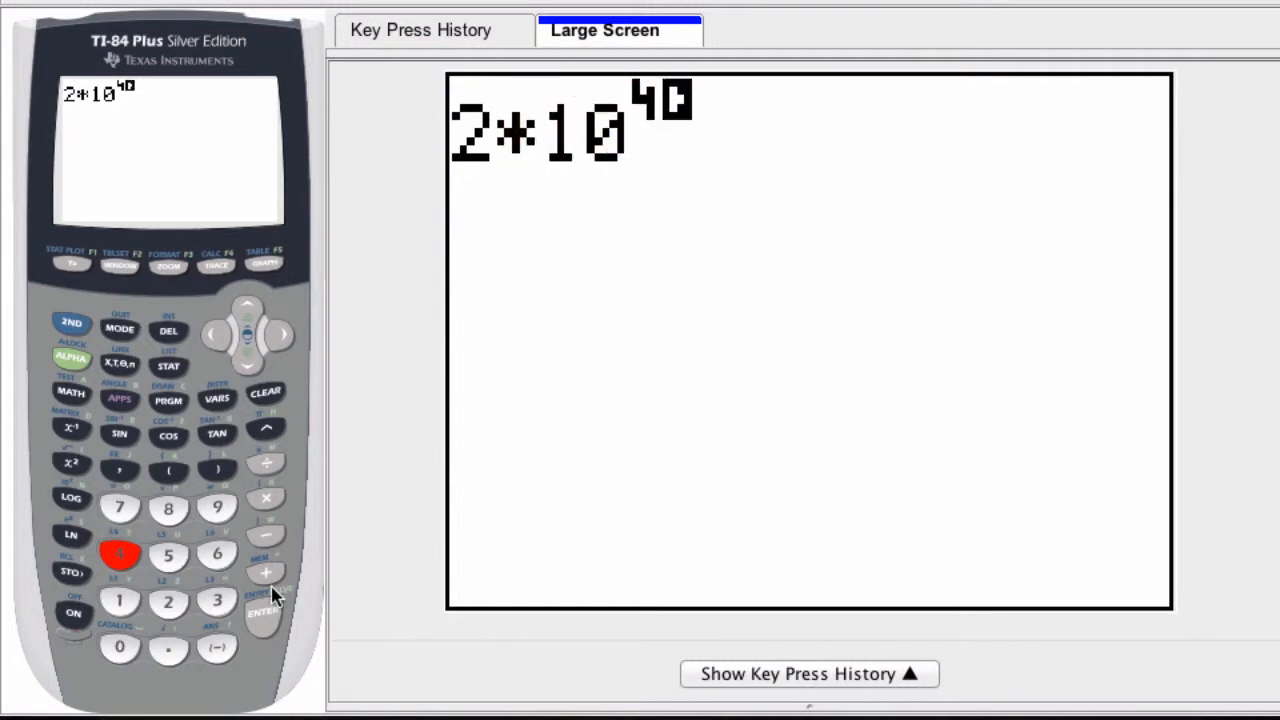
Step: Evaluate 2*10^4 to 20000 and begin the next expression 2*10^
{"action": "left_click", "coordinate": [264, 612]}
{"action": "type", "text": "2*10^"}
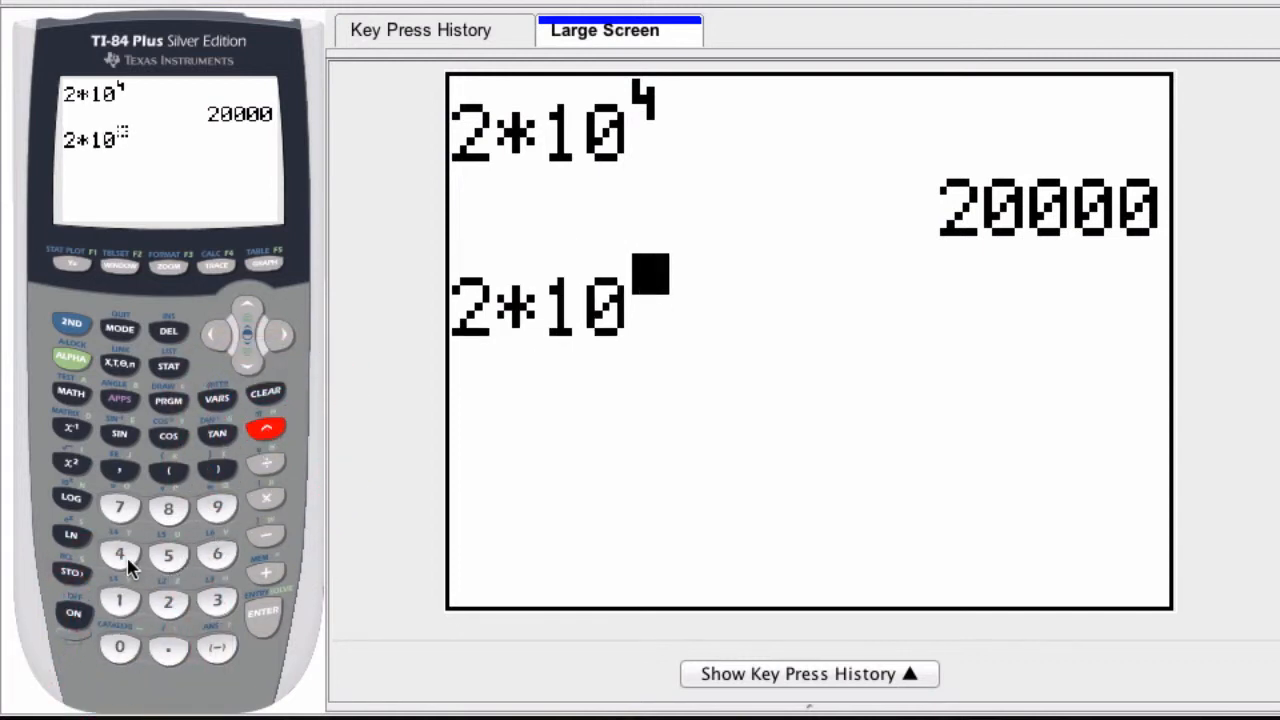
Step: Complete the exponent as 41 and evaluate 2*10^41, shown as 2E41
{"action": "left_click", "coordinate": [120, 600]}
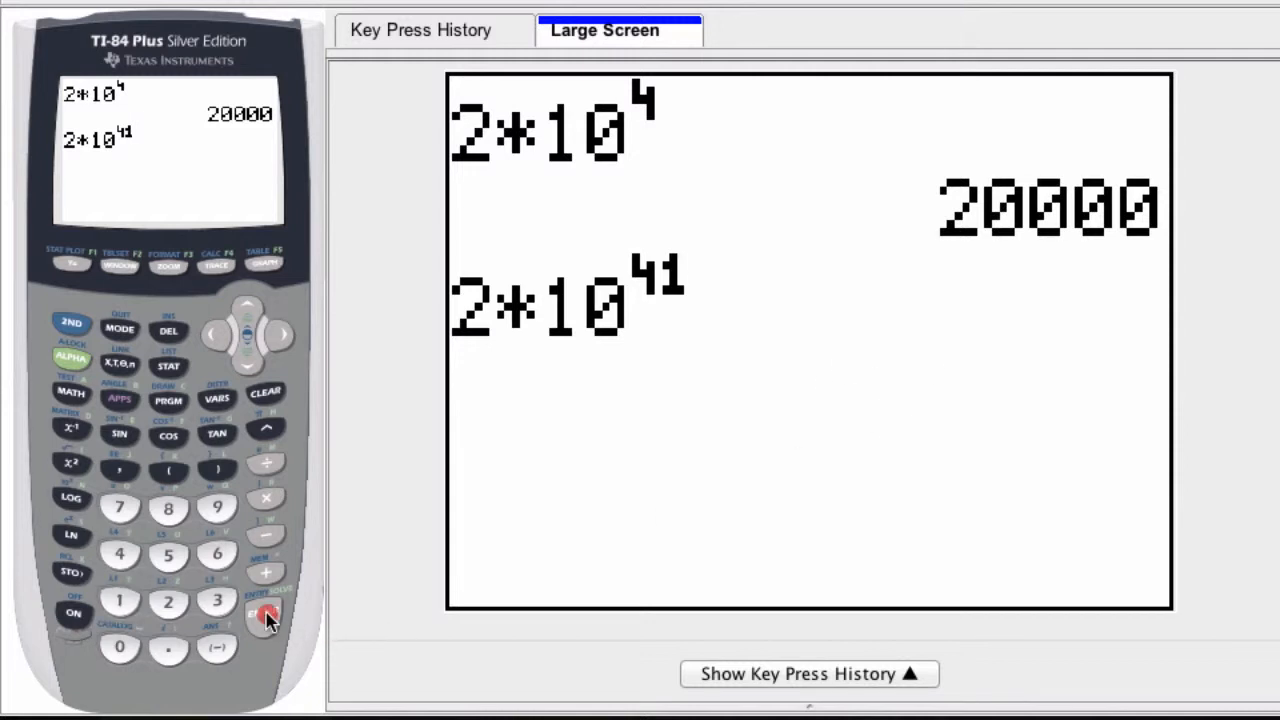
{"action": "left_click", "coordinate": [264, 612]}
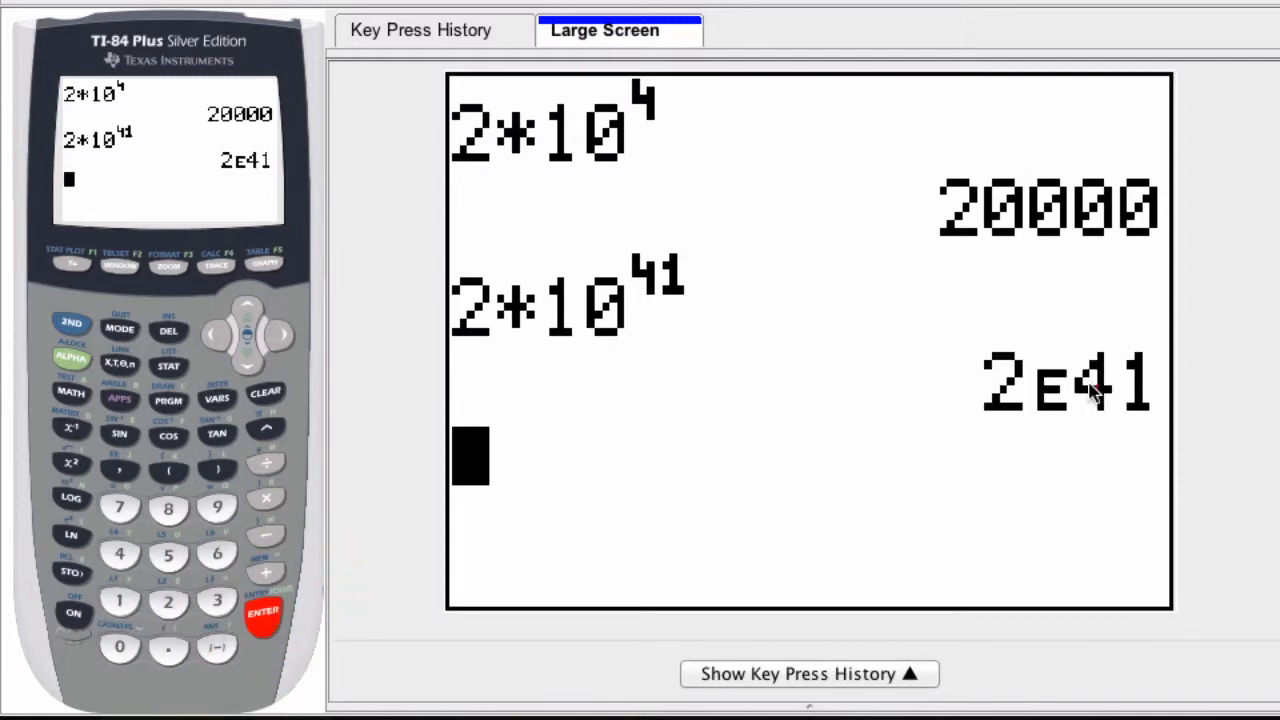
{"action": "mouse_move", "coordinate": [1030, 408]}
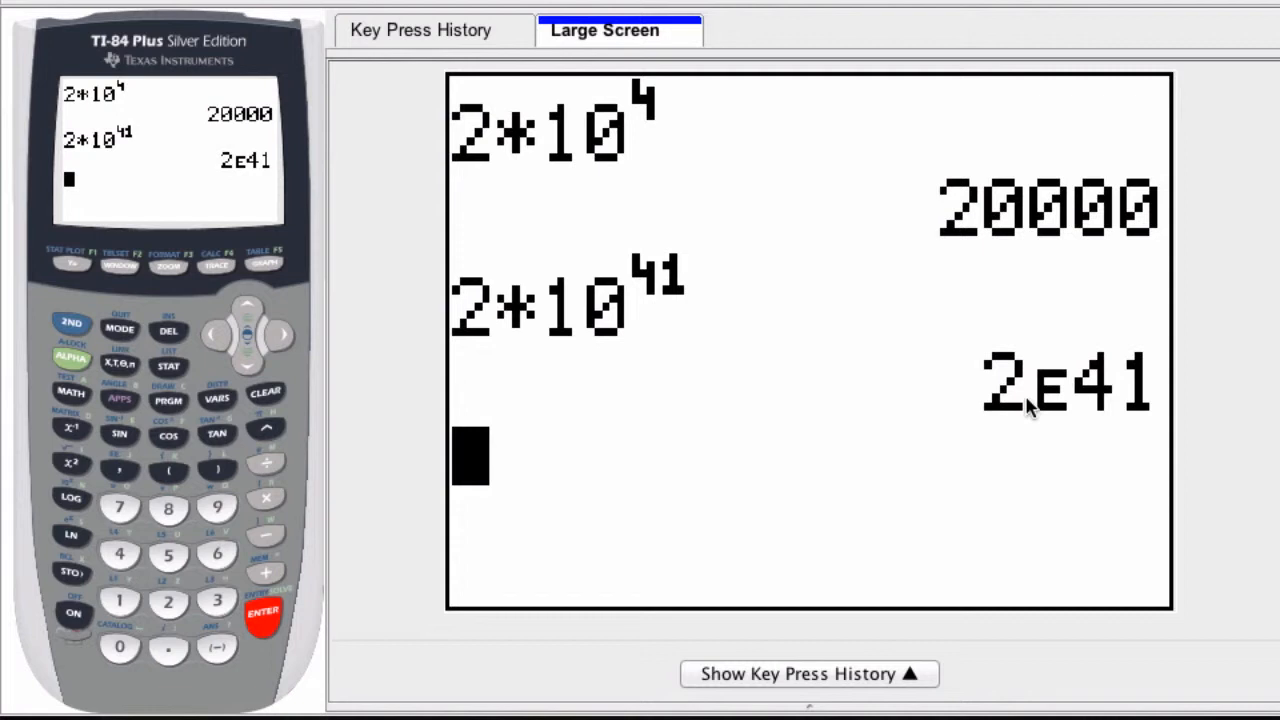
{"action": "mouse_move", "coordinate": [1128, 364]}
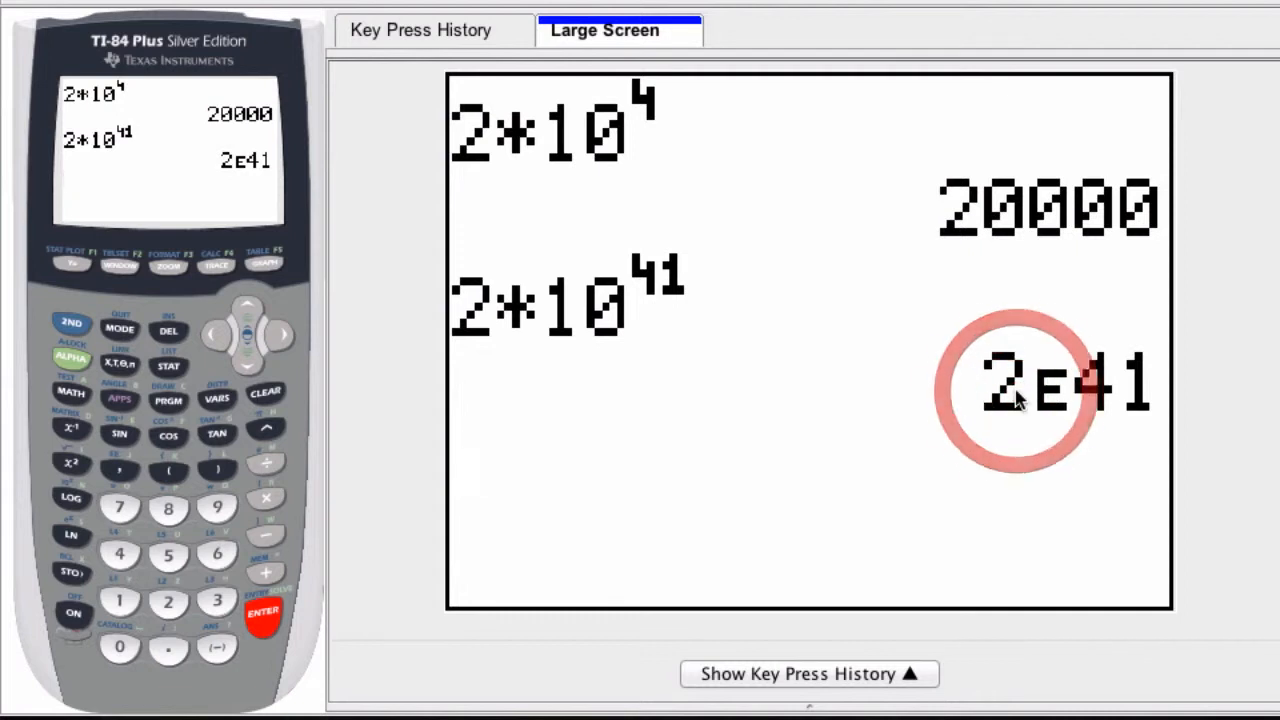
{"action": "mouse_move", "coordinate": [620, 340]}
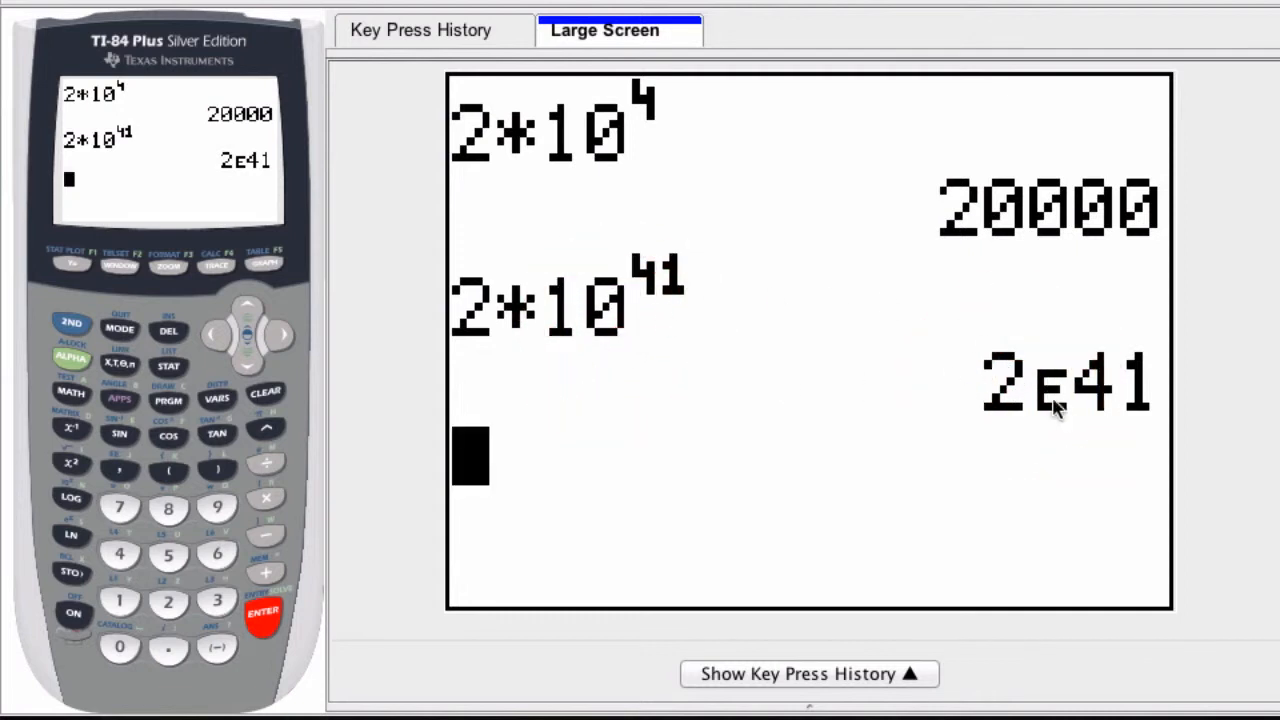
{"action": "mouse_move", "coordinate": [1056, 414]}
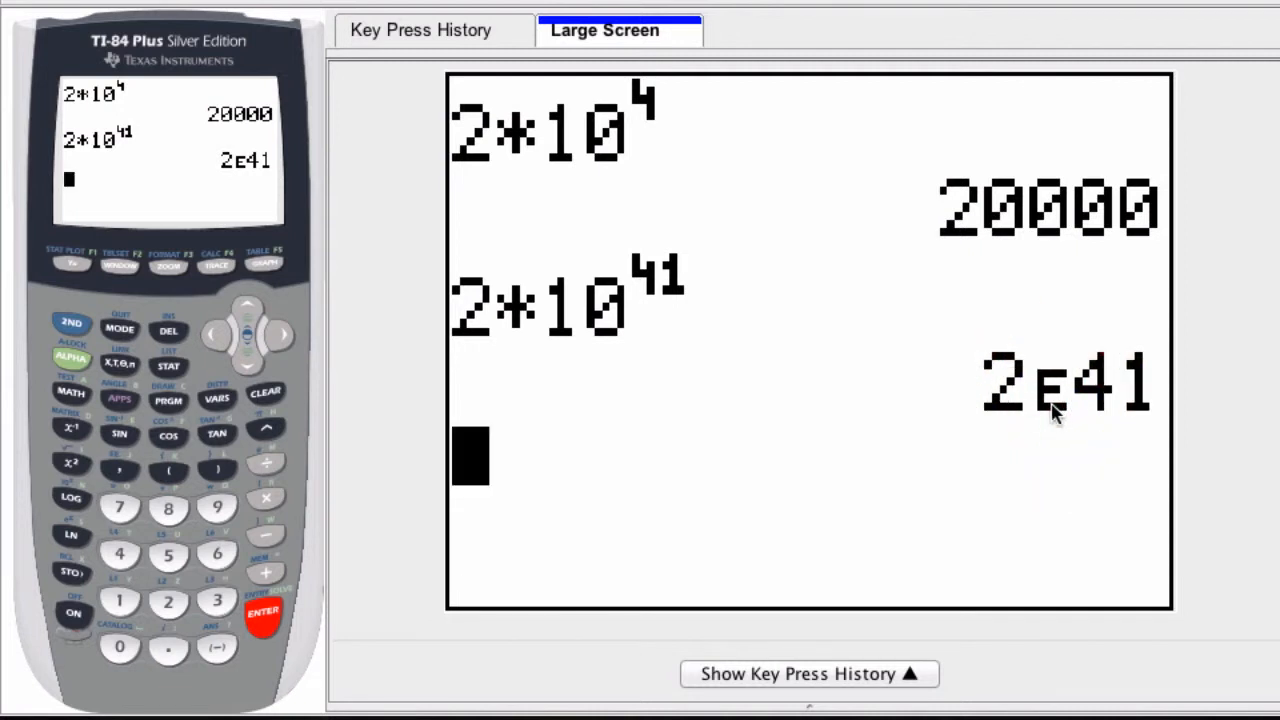
{"action": "mouse_move", "coordinate": [1040, 390]}
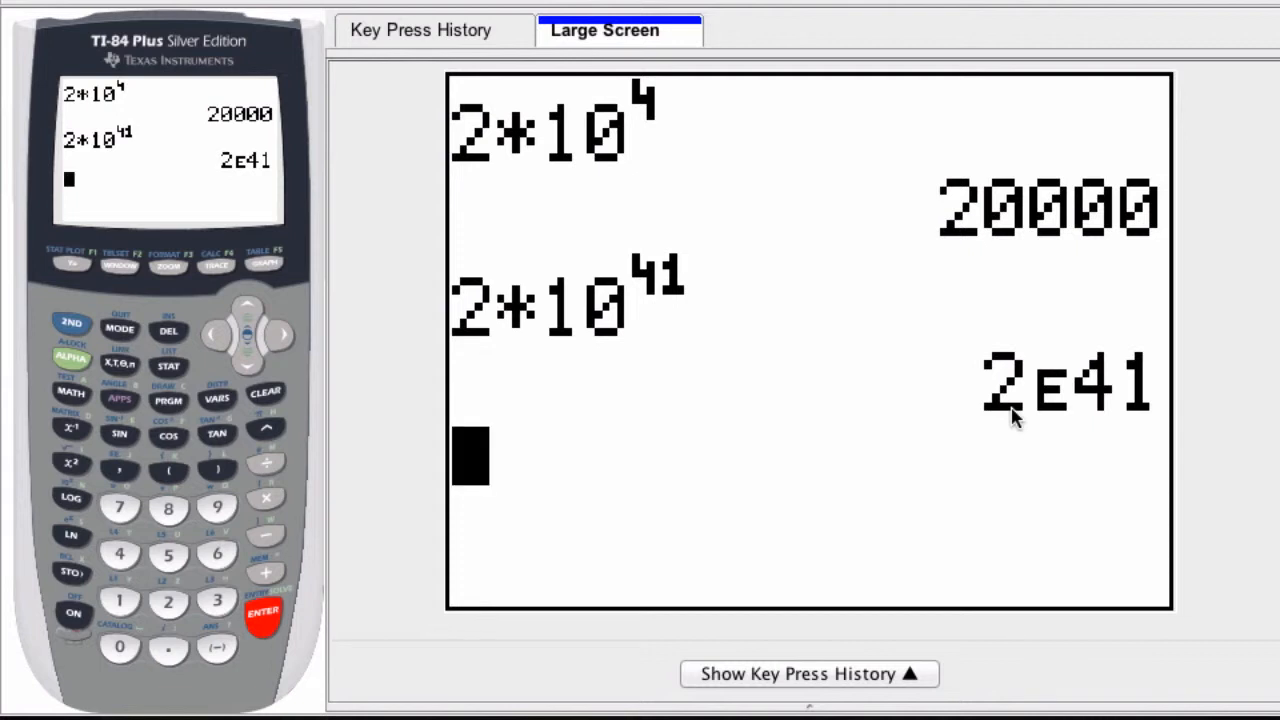
{"action": "mouse_move", "coordinate": [1048, 408]}
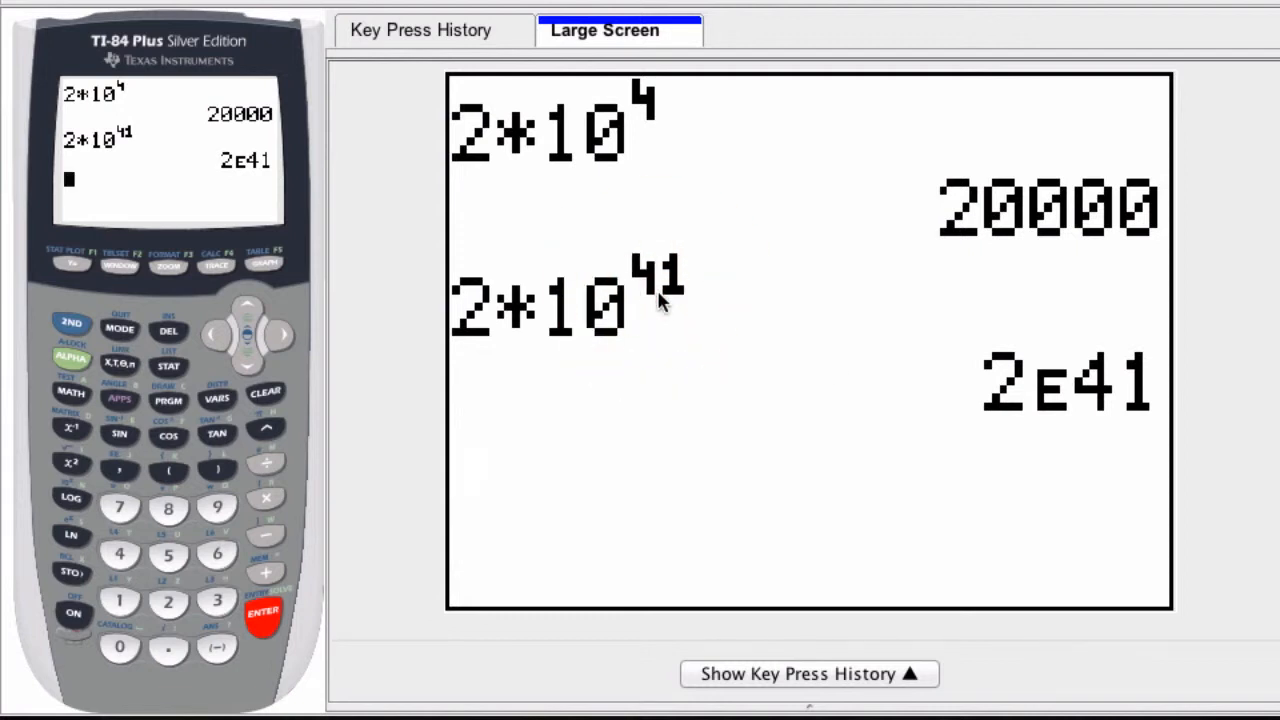
{"action": "mouse_move", "coordinate": [170, 596]}
{"action": "type", "text": "2"}
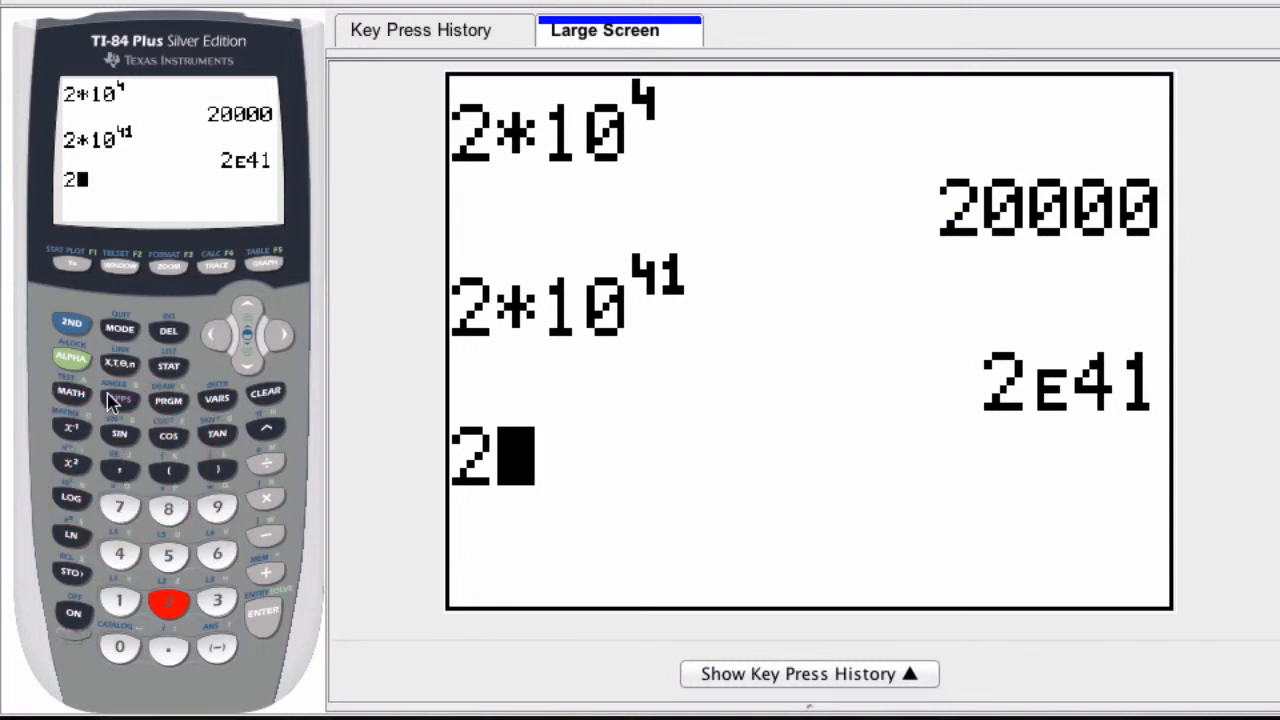
Step: Enter 2E6 using the EE key and evaluate it to 2000000
{"action": "left_click", "coordinate": [118, 462]}
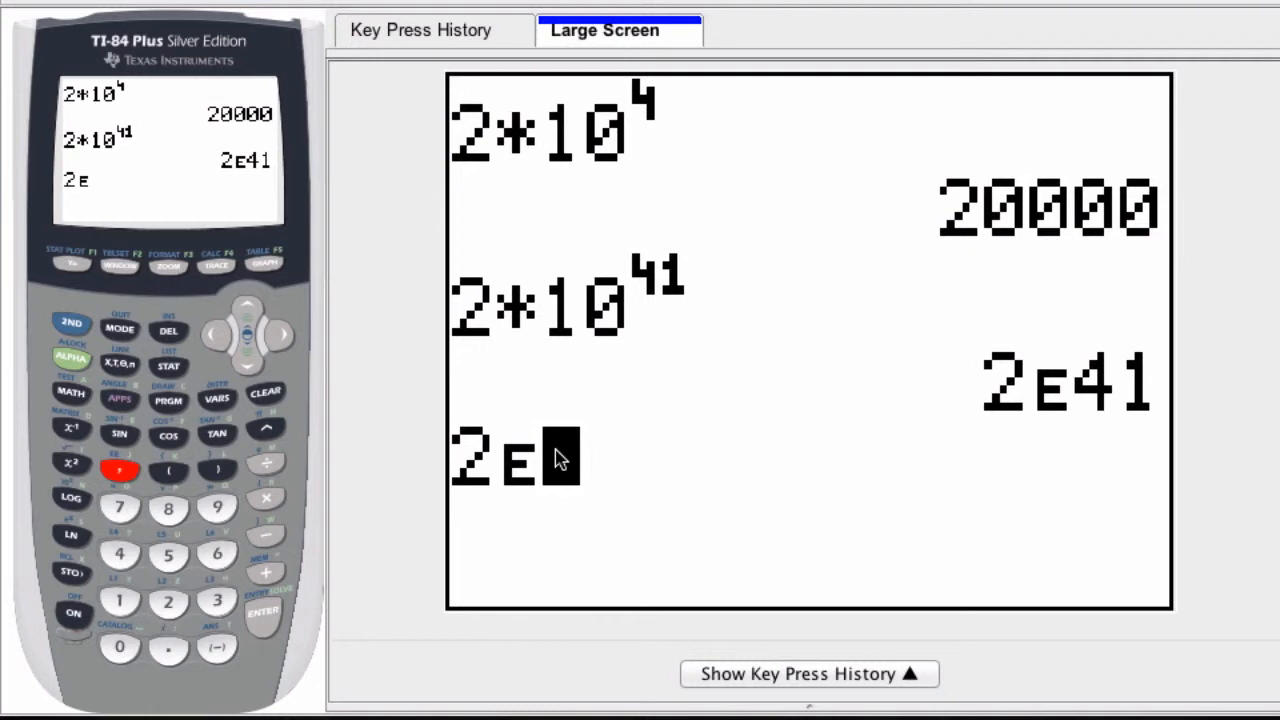
{"action": "left_click", "coordinate": [216, 556]}
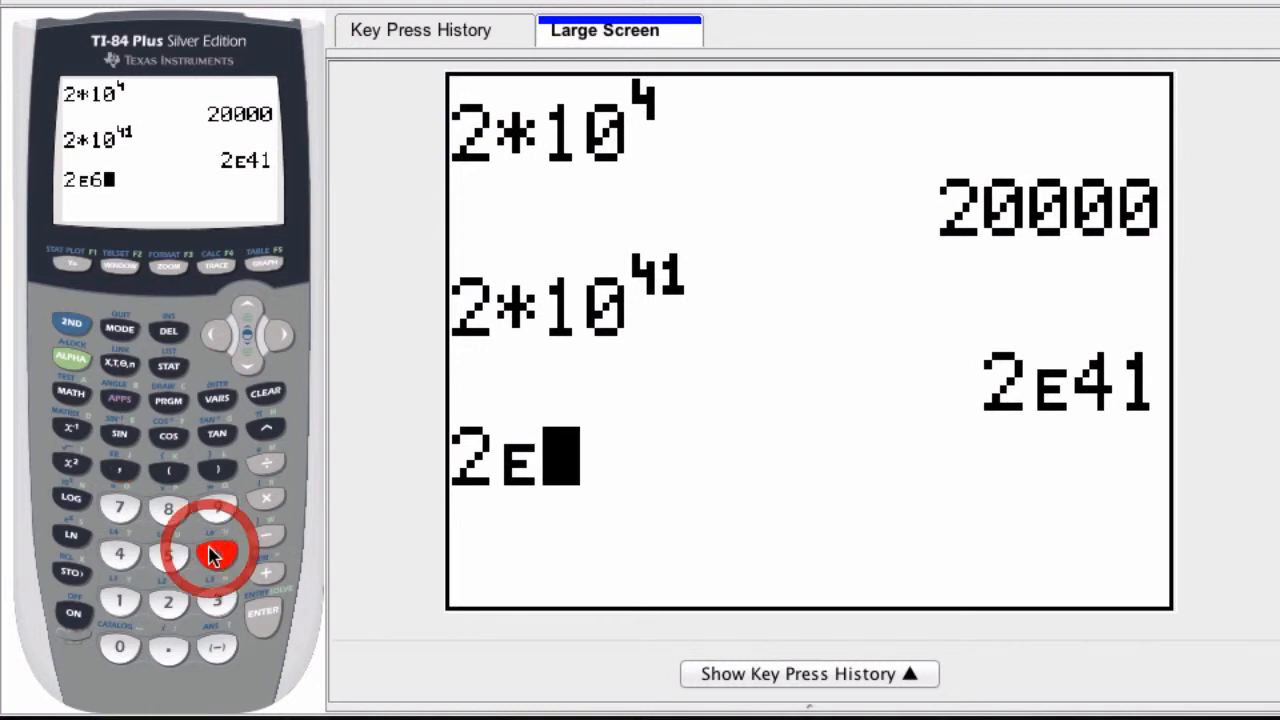
{"action": "left_click", "coordinate": [216, 556]}
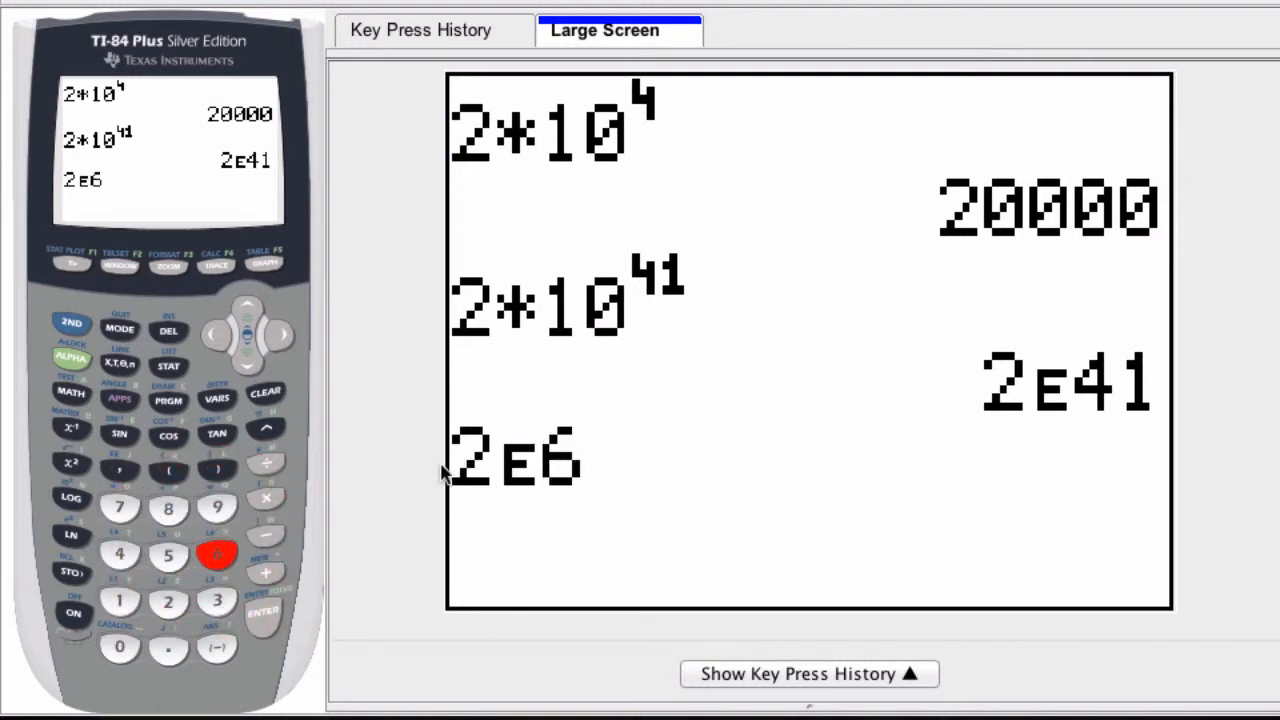
{"action": "left_click", "coordinate": [262, 612]}
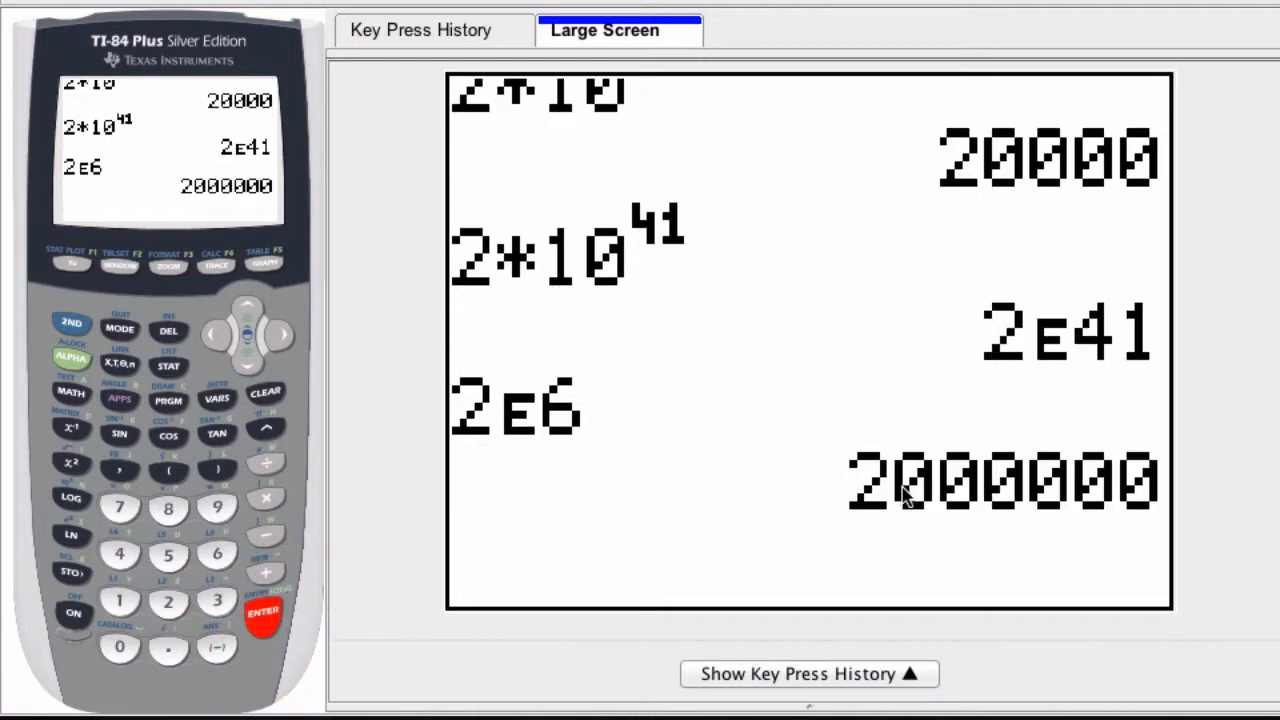
{"action": "mouse_move", "coordinate": [960, 500]}
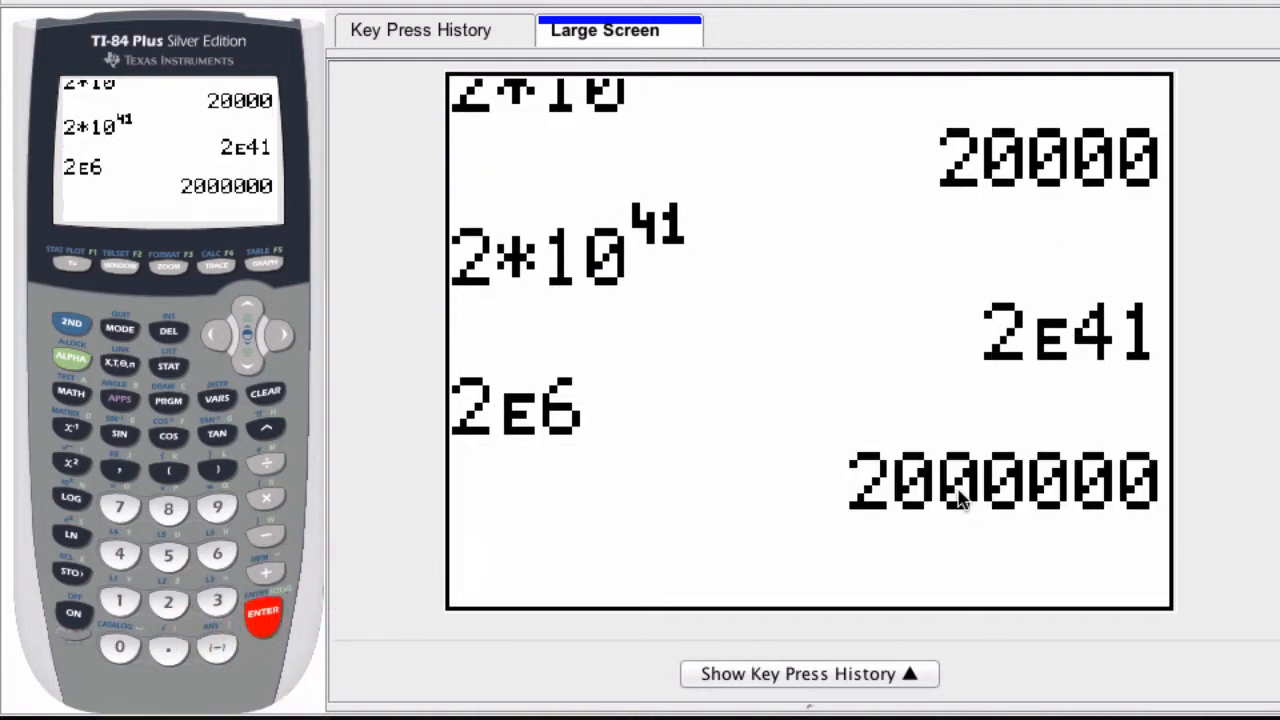
{"action": "left_click", "coordinate": [264, 610]}
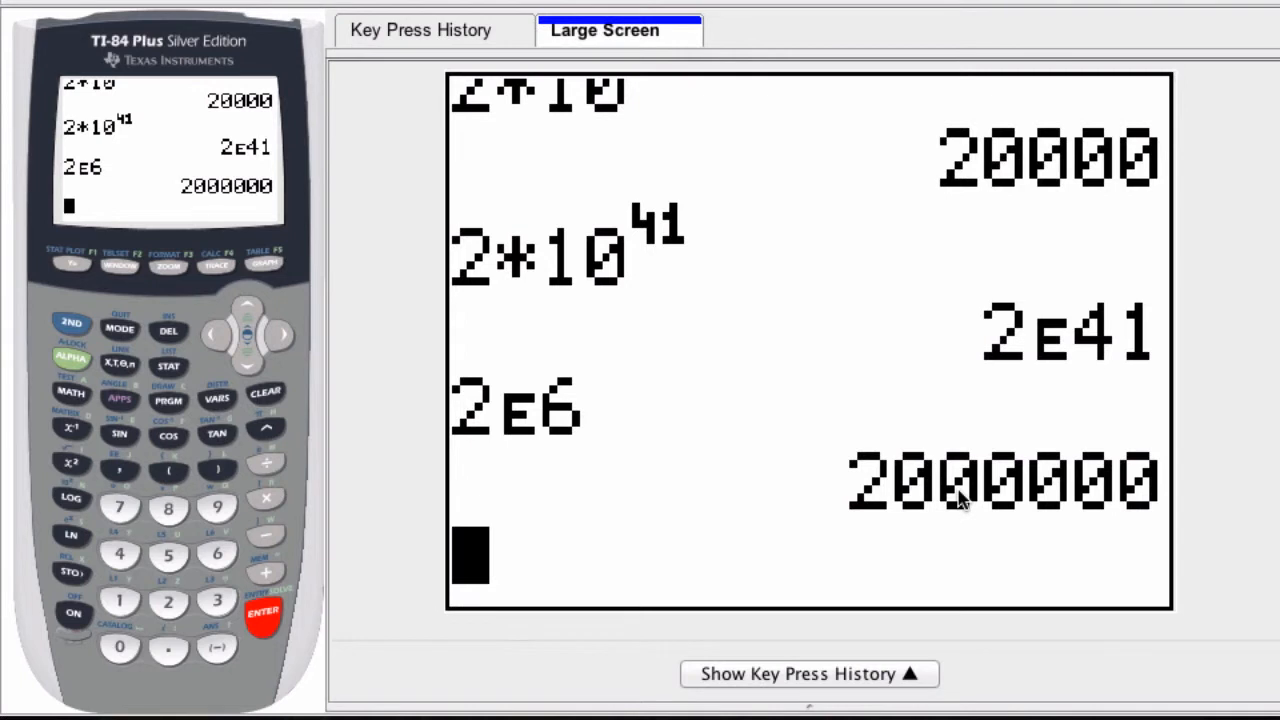
{"action": "mouse_move", "coordinate": [160, 620]}
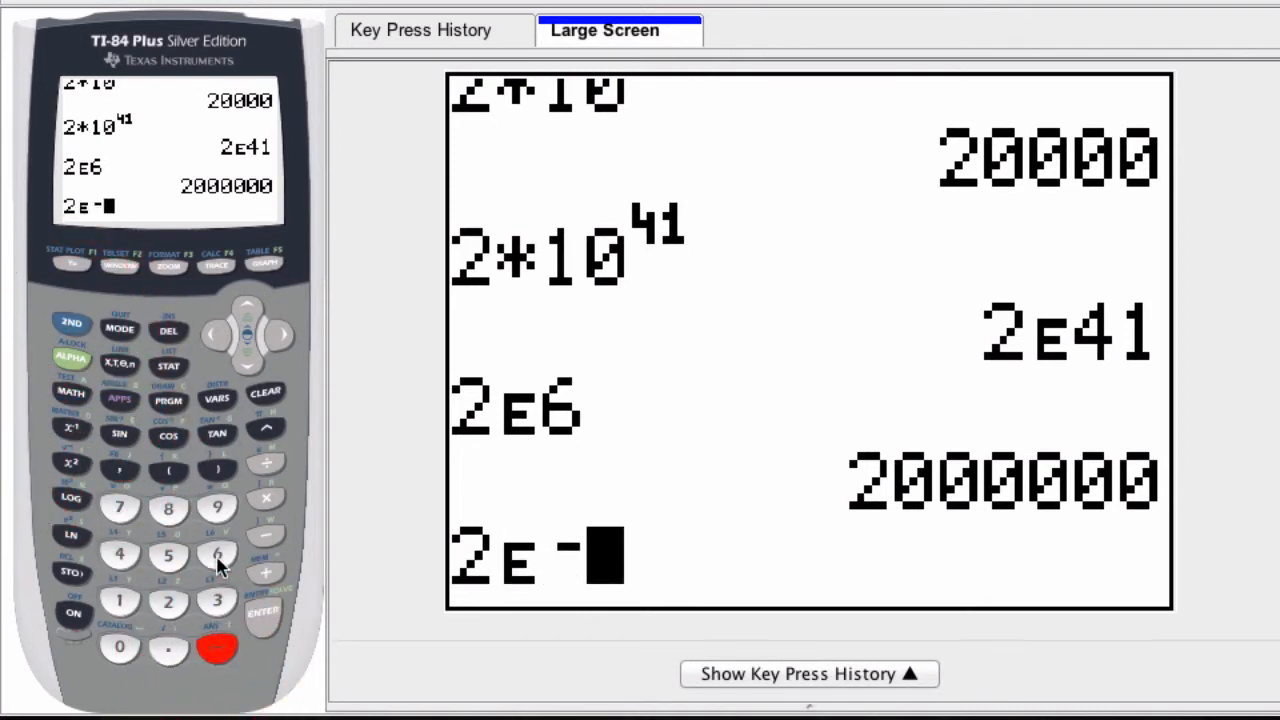
Step: Enter 2E-6 with a negative exponent and evaluate it, returning 2E-6
{"action": "left_click", "coordinate": [216, 556]}
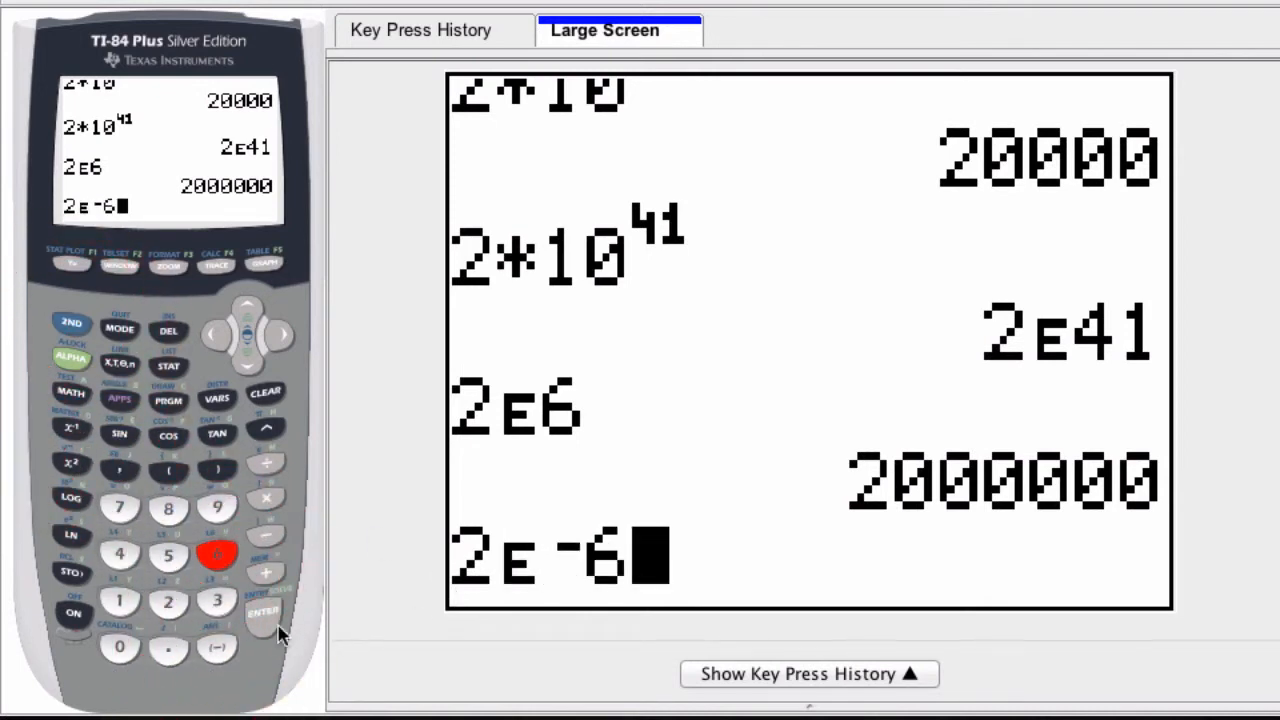
{"action": "left_click", "coordinate": [264, 612]}
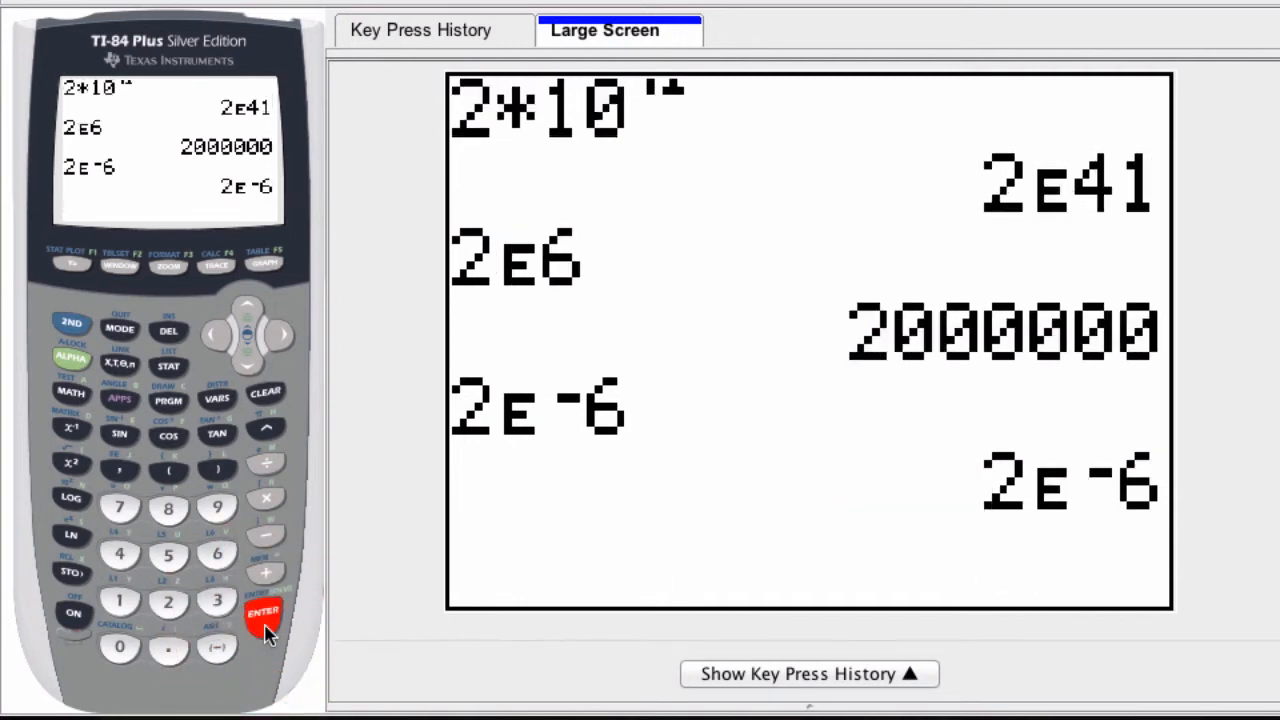
{"action": "mouse_move", "coordinate": [724, 464]}
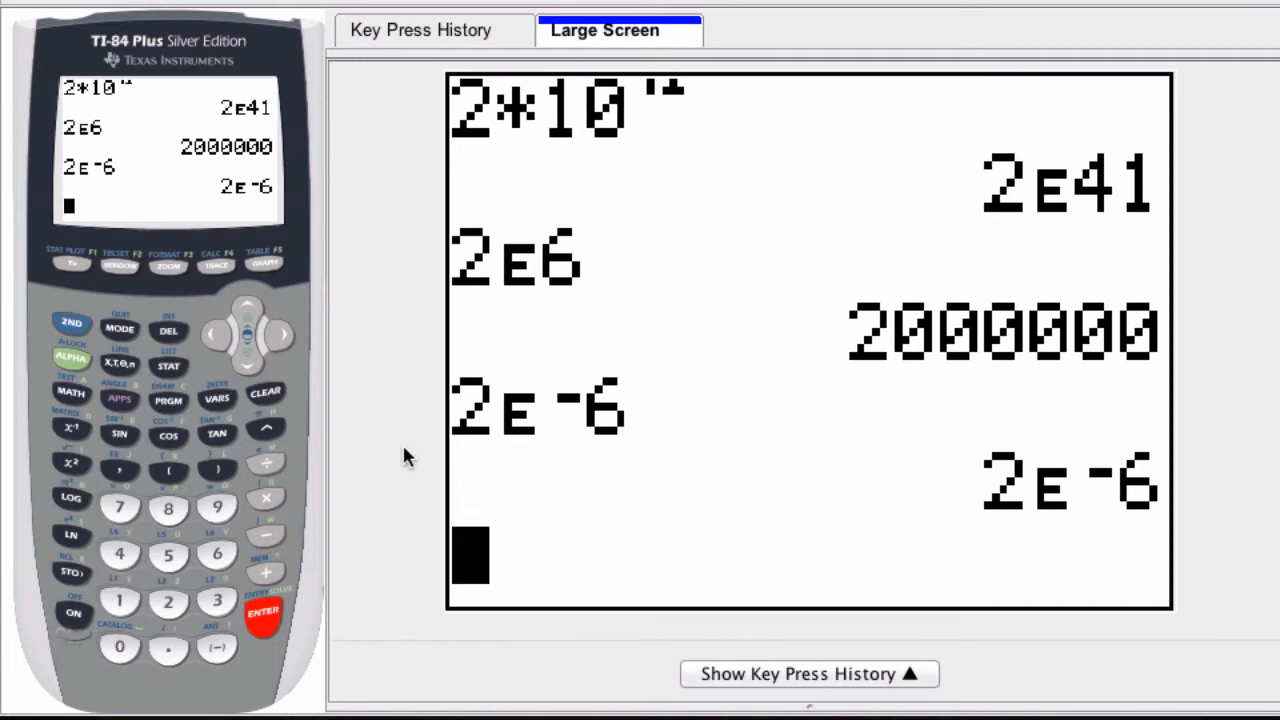
{"action": "mouse_move", "coordinate": [584, 410]}
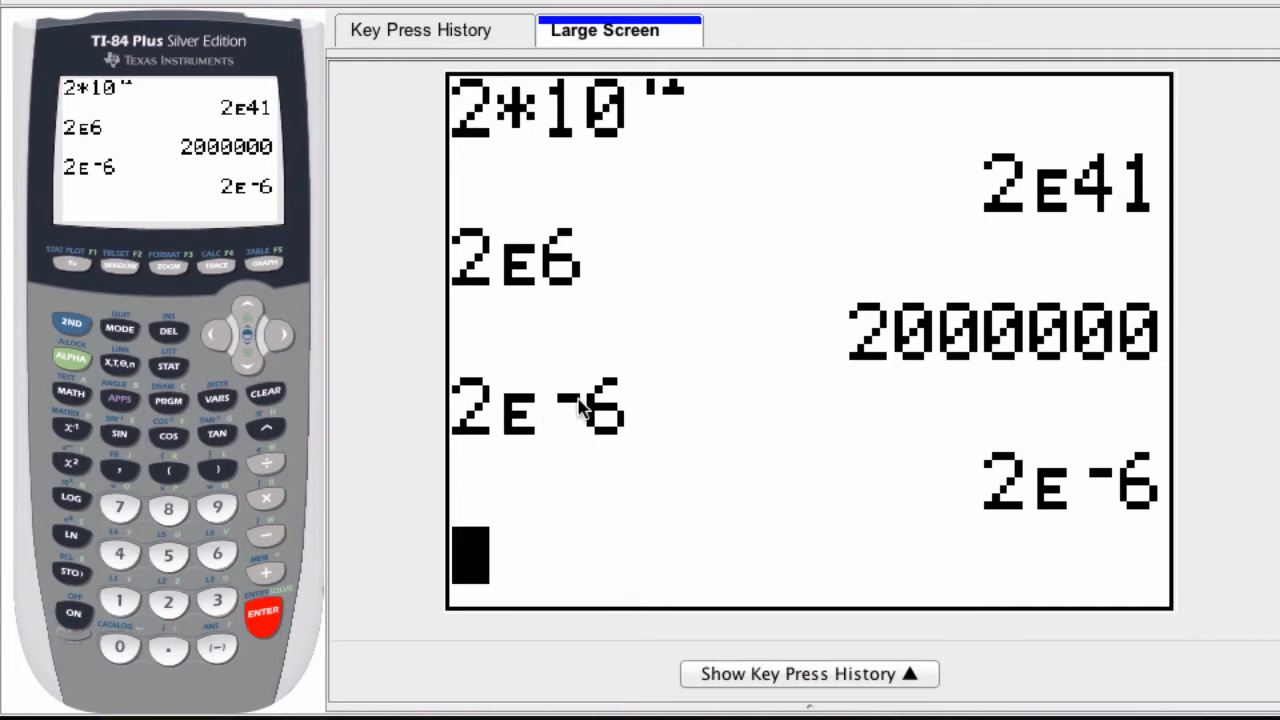